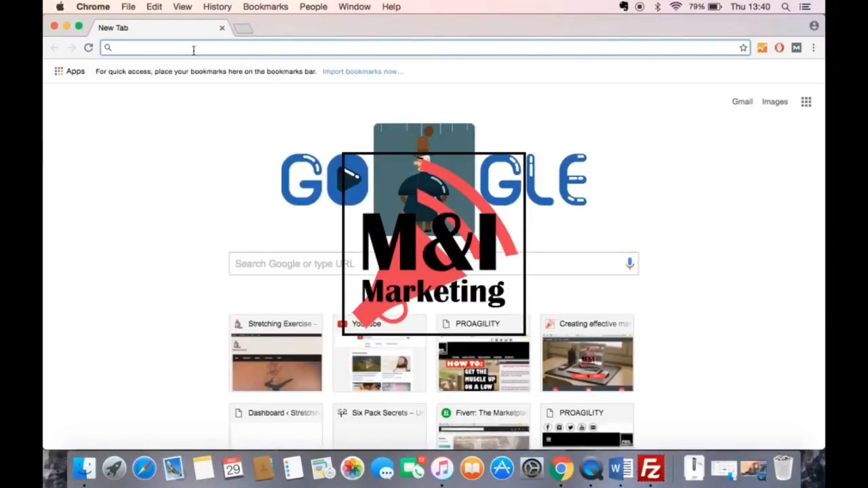
# Load AWeber's Manage Lists page from Chrome's address bar.
pyautogui.write('aweber.com/users/autoresponder/manage')
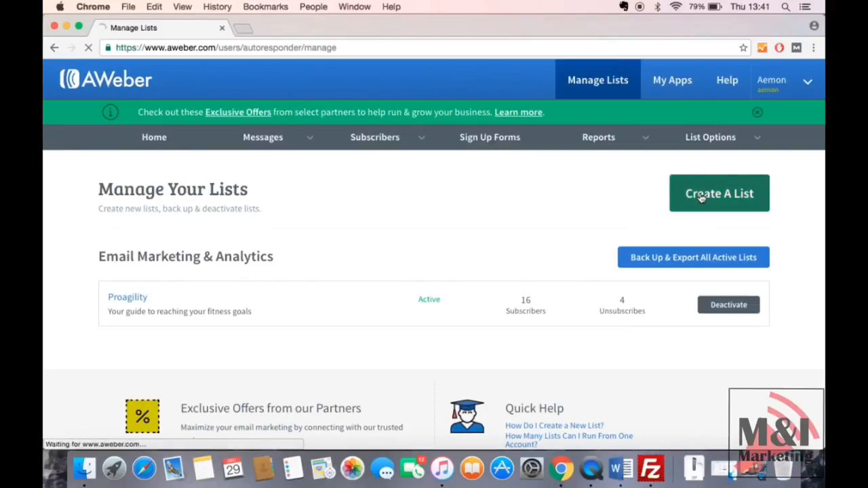
pyautogui.click(718, 193)
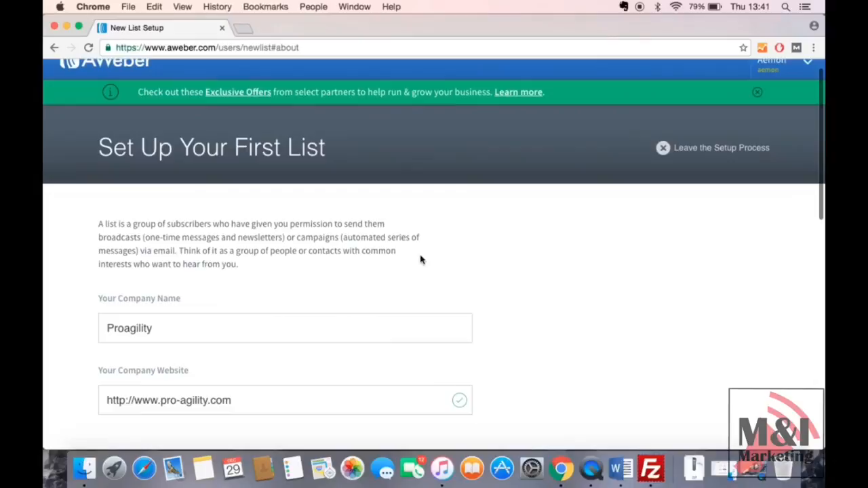
pyautogui.scroll(-3)
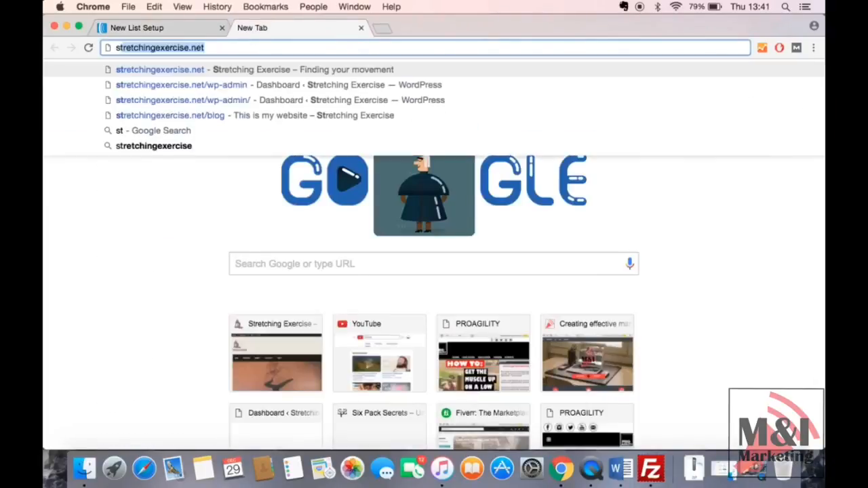
pyautogui.write('stretchingexercise.net')
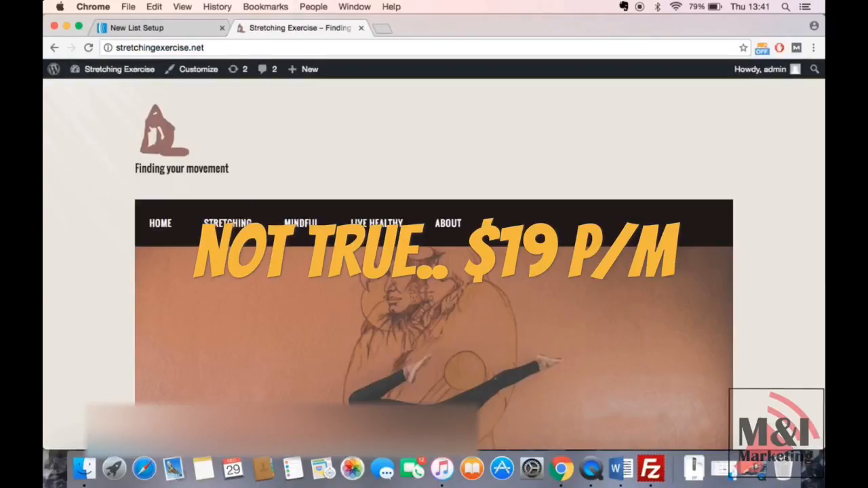
pyautogui.click(156, 27)
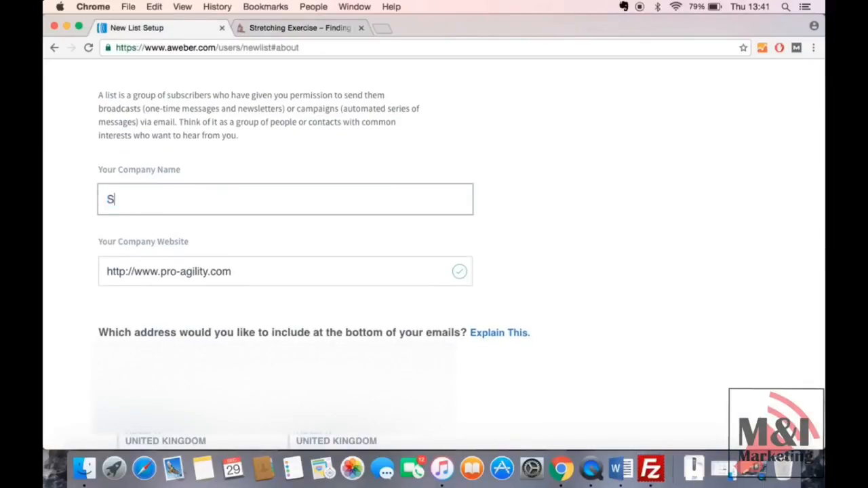
pyautogui.write('tretching exercise')
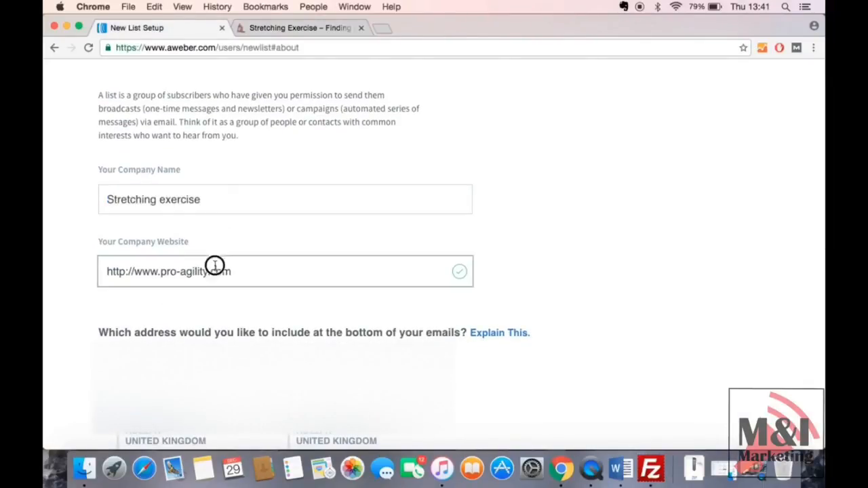
pyautogui.write('http://stretchingexercise.net/')
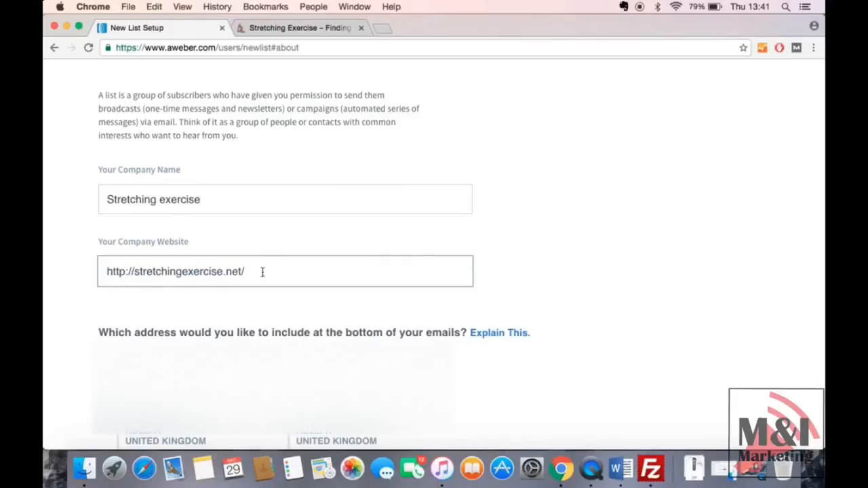
pyautogui.scroll(-3)
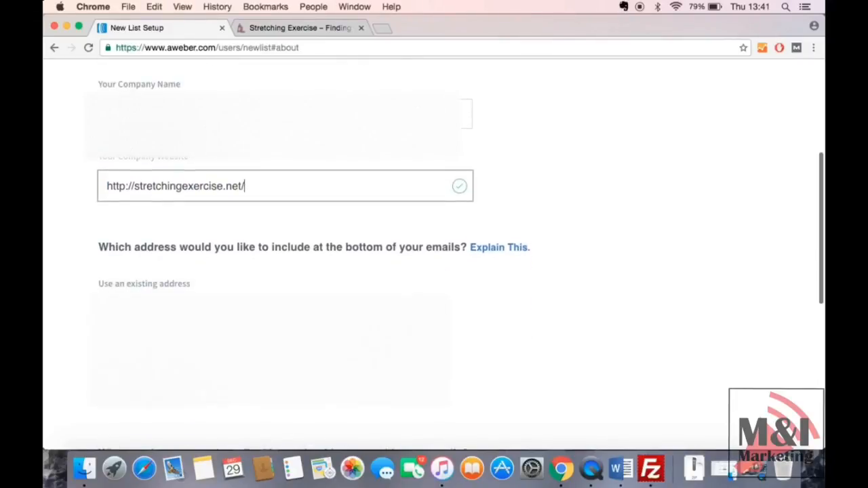
pyautogui.scroll(-3)
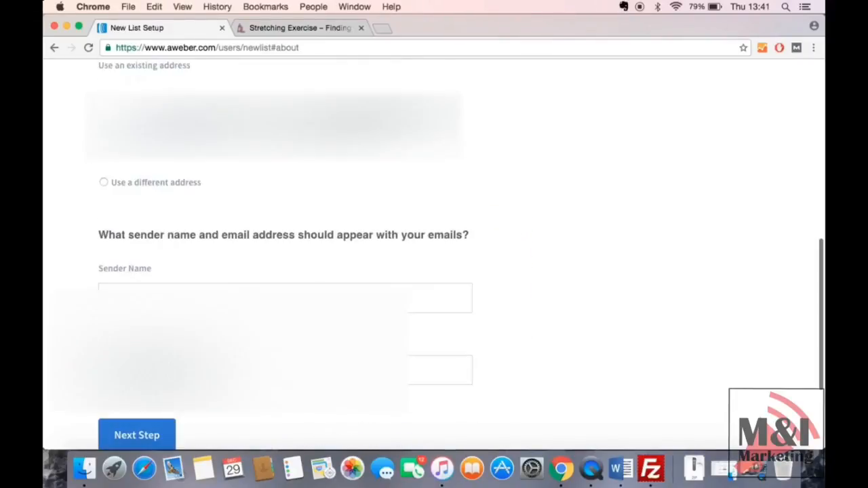
pyautogui.write('s')
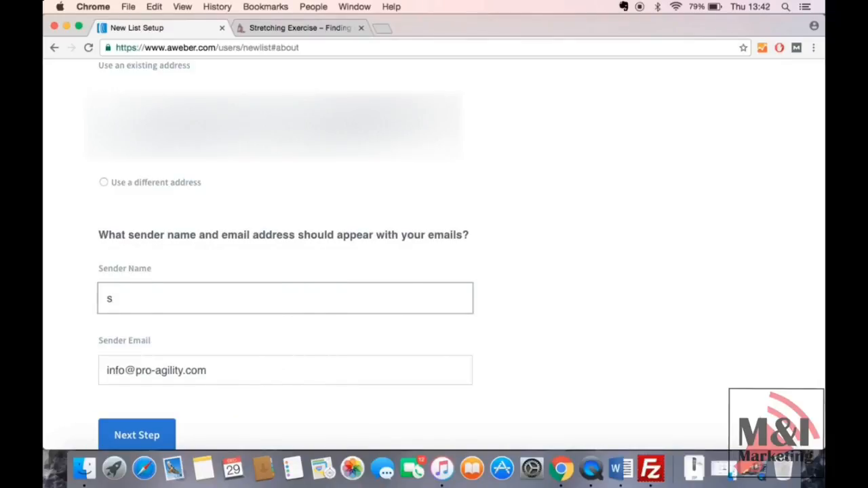
pyautogui.write('A')
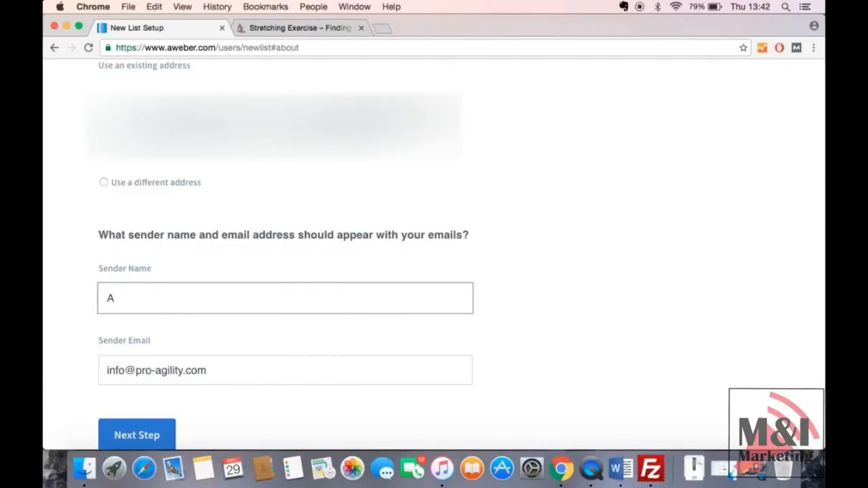
pyautogui.write('emon')
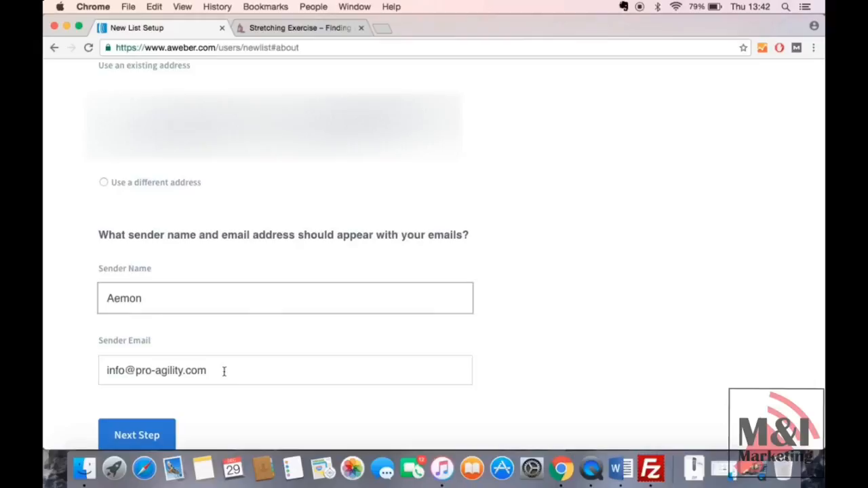
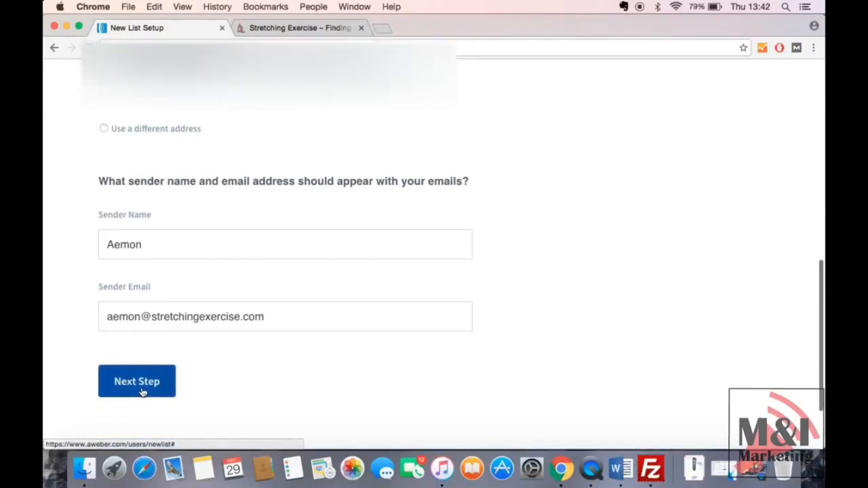
pyautogui.click(135, 381)
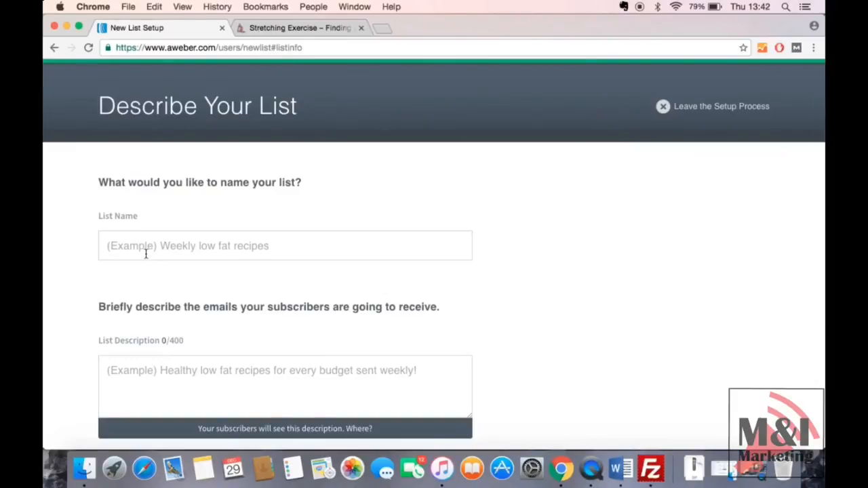
# Name the list Stretching exercise with a Welcome newsletter description and continue.
pyautogui.write('Stretching exercise')
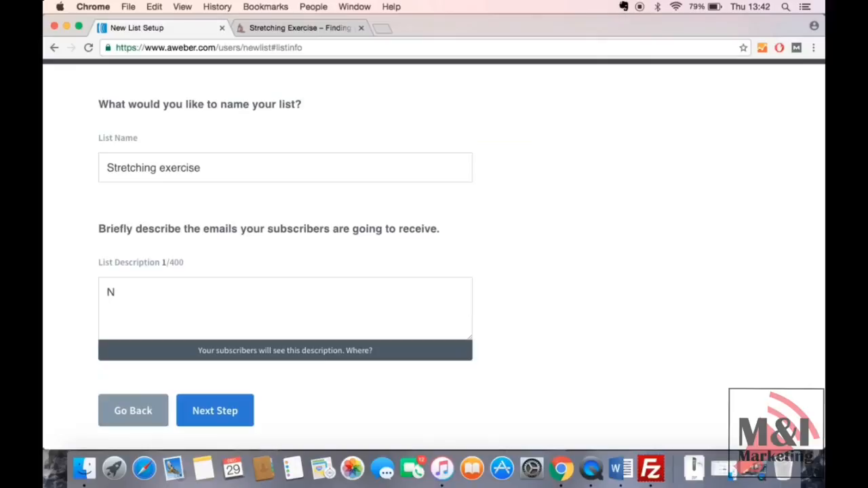
pyautogui.write('Welcome to newsletter emails')
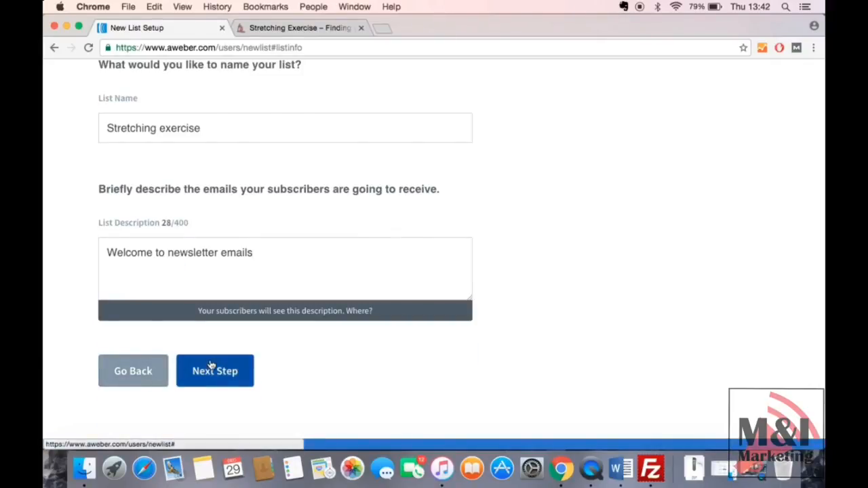
pyautogui.click(214, 371)
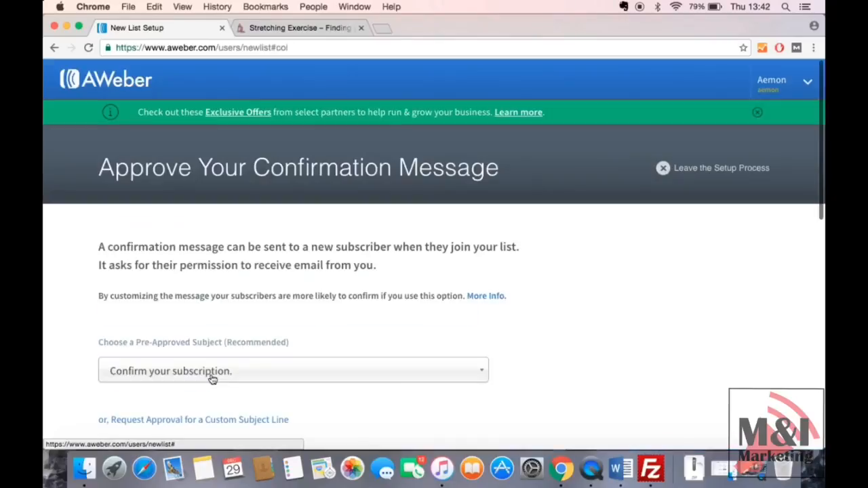
# Approve the default confirmation message and create the Stretching exercise list.
pyautogui.scroll(-3)
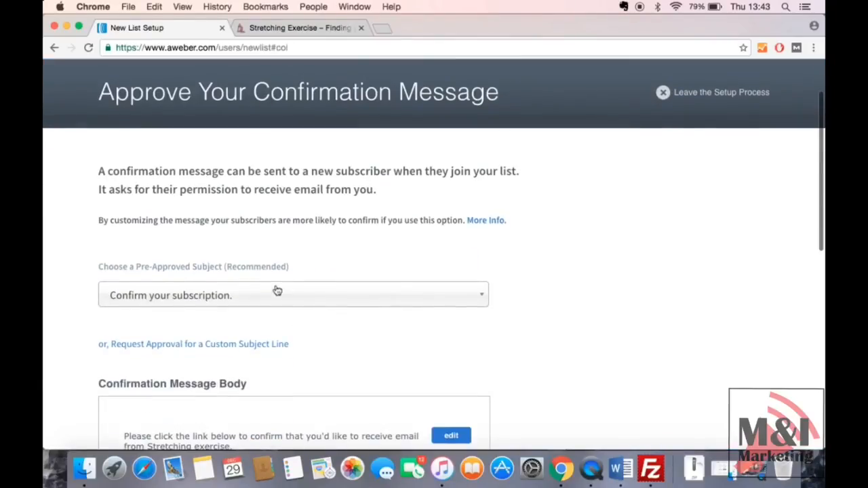
pyautogui.scroll(-3)
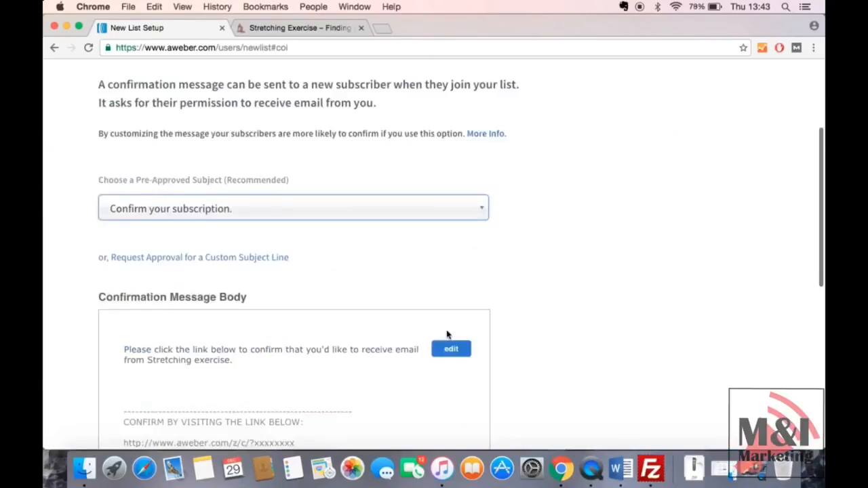
pyautogui.scroll(-3)
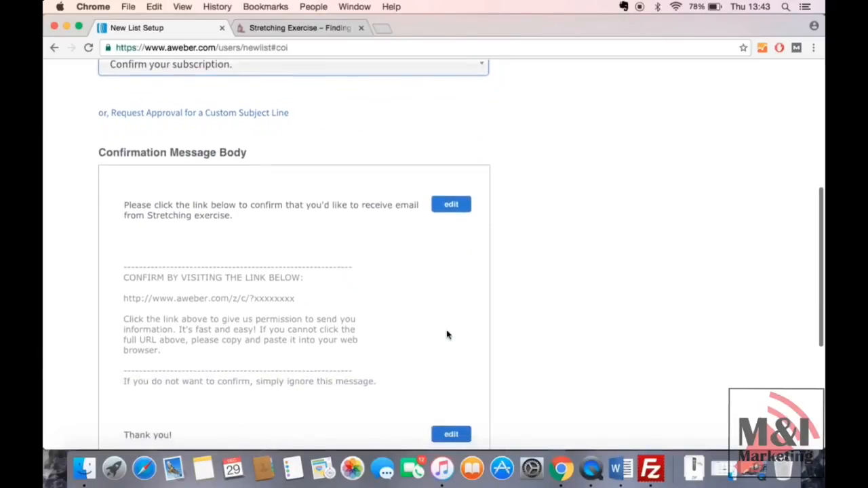
pyautogui.scroll(-3)
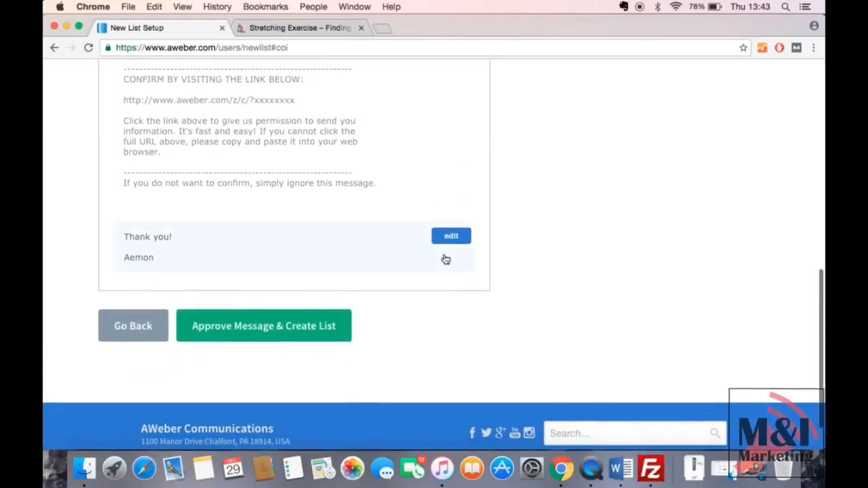
pyautogui.click(263, 326)
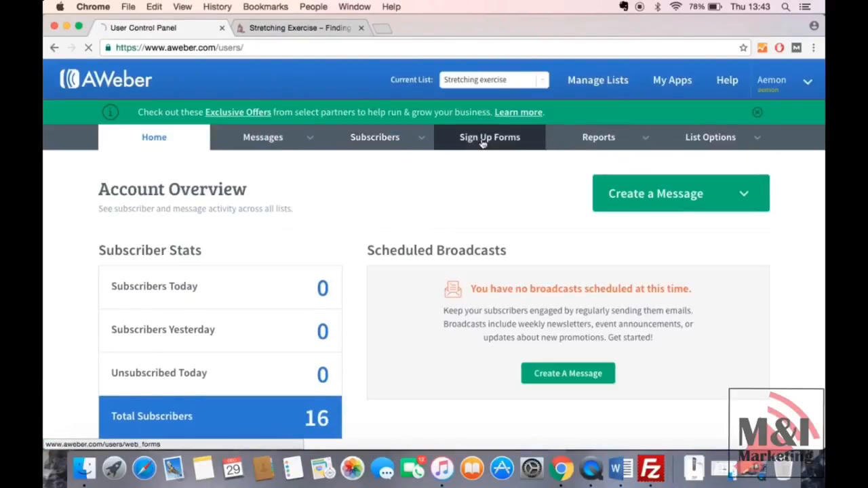
# Start the first sign-up form for the list and reach the Name field's settings.
pyautogui.click(488, 137)
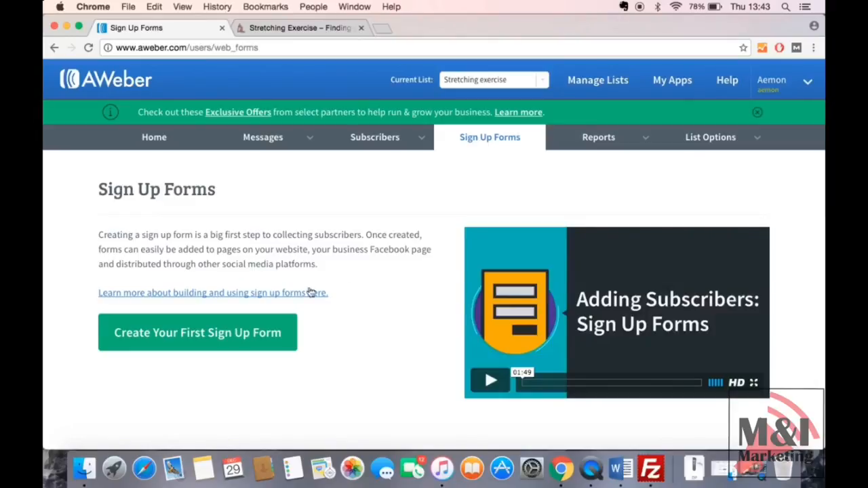
pyautogui.click(198, 332)
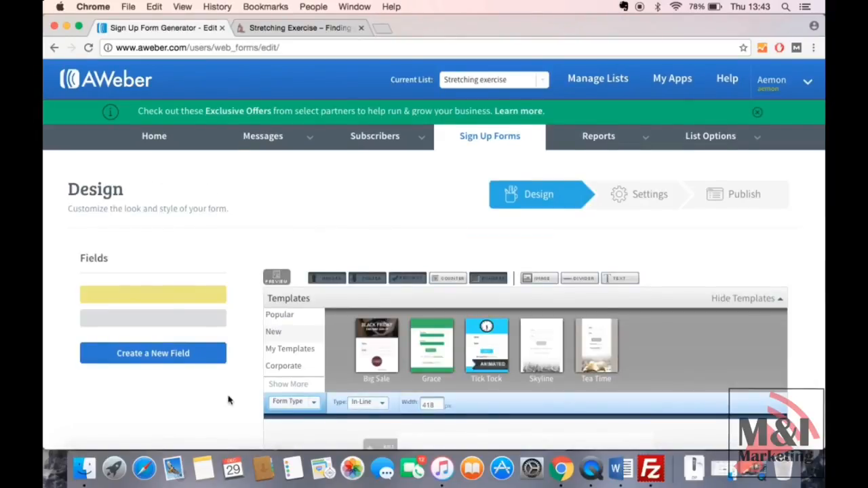
pyautogui.scroll(-3)
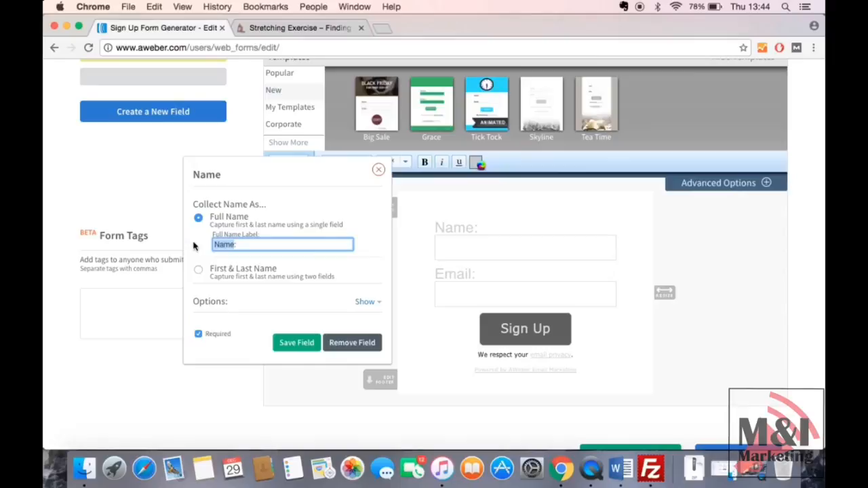
# Relabel the name field Full name, add a trial Age field and remove it again.
pyautogui.write('Full nan')
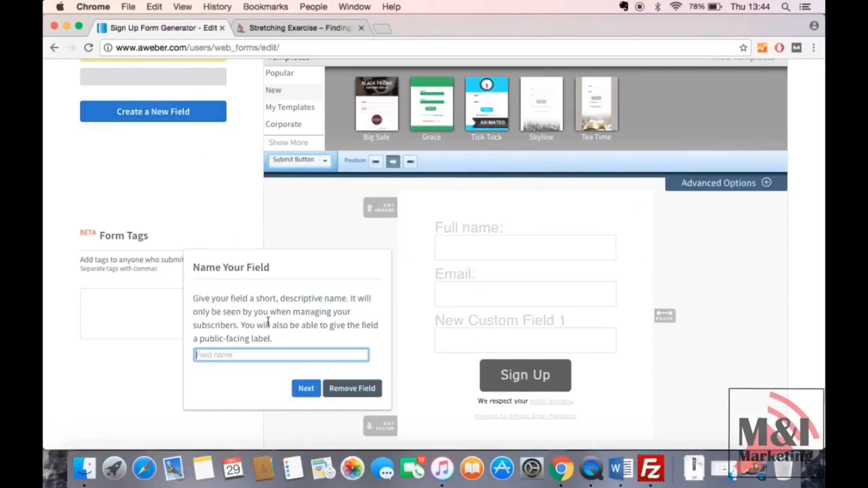
pyautogui.write('Age')
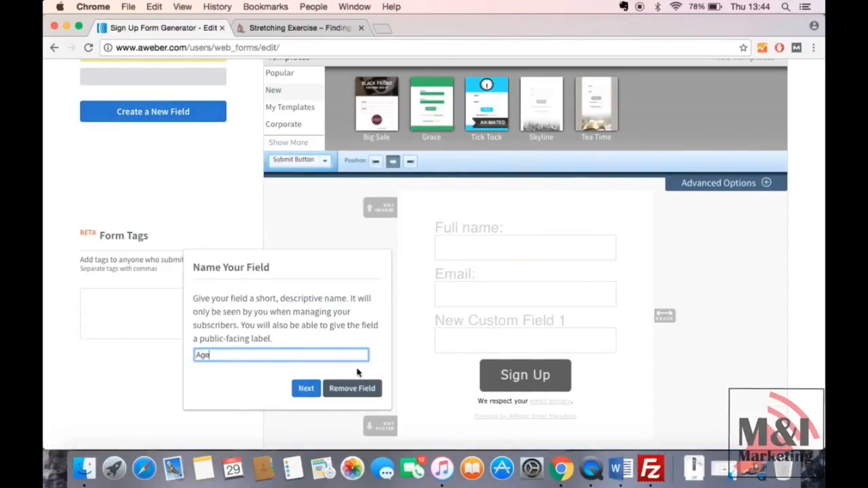
pyautogui.click(305, 387)
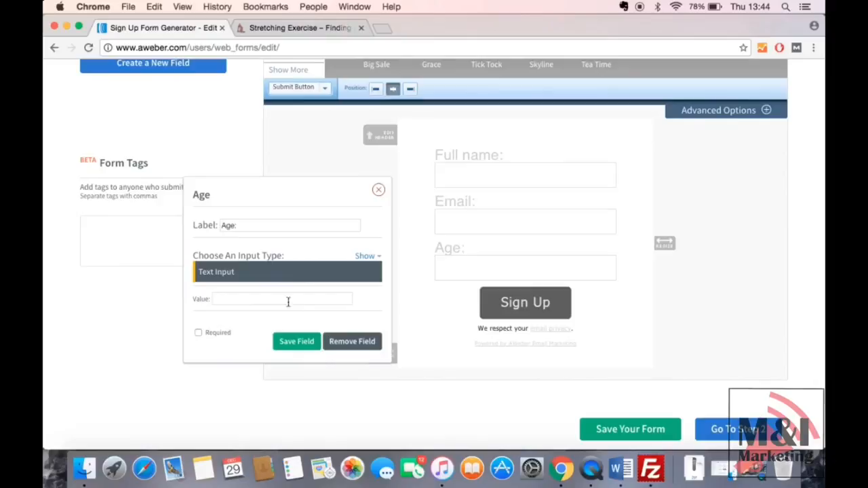
pyautogui.click(282, 299)
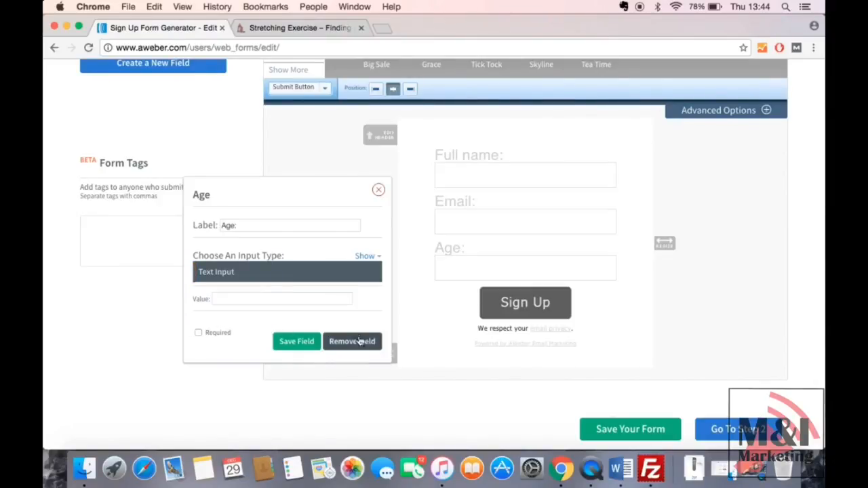
pyautogui.click(352, 342)
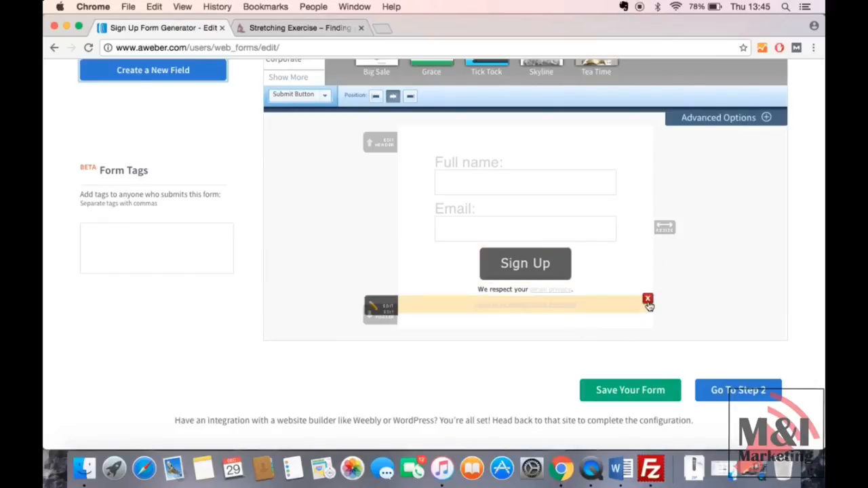
# Remove the branding line, left-align the Sign Up button and begin editing the header.
pyautogui.click(645, 300)
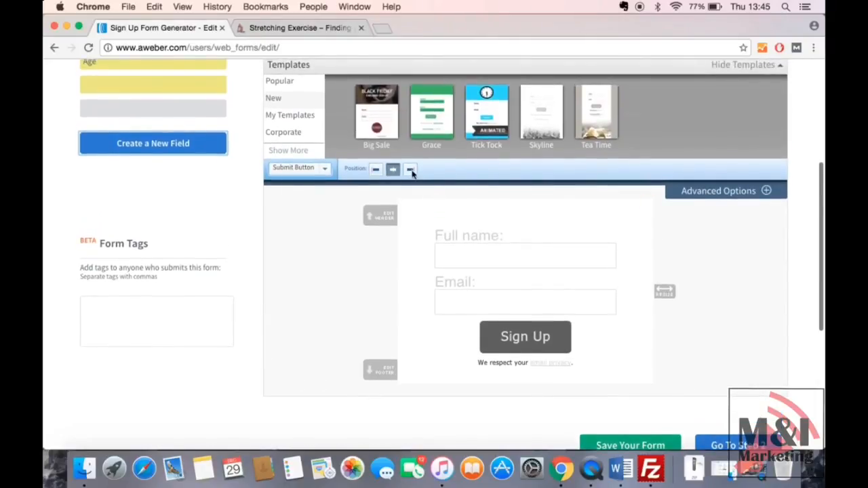
pyautogui.click(374, 168)
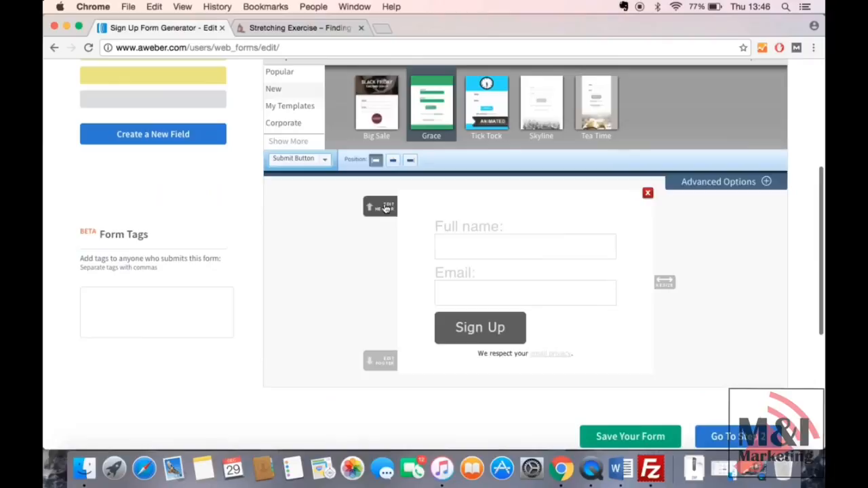
pyautogui.click(379, 206)
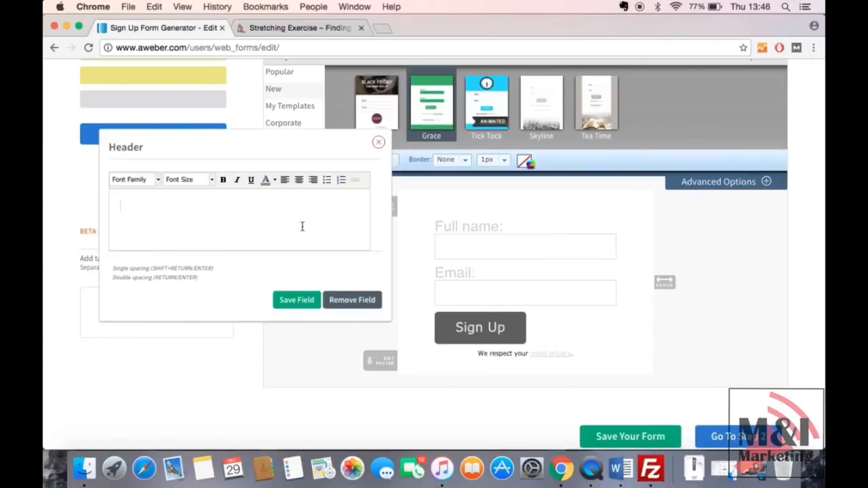
# Set the header to "Sign up to recieve our epic weekly newsletter!", centred at 13px, and save it.
pyautogui.write('Sign up to recieve our epic weekly ne')
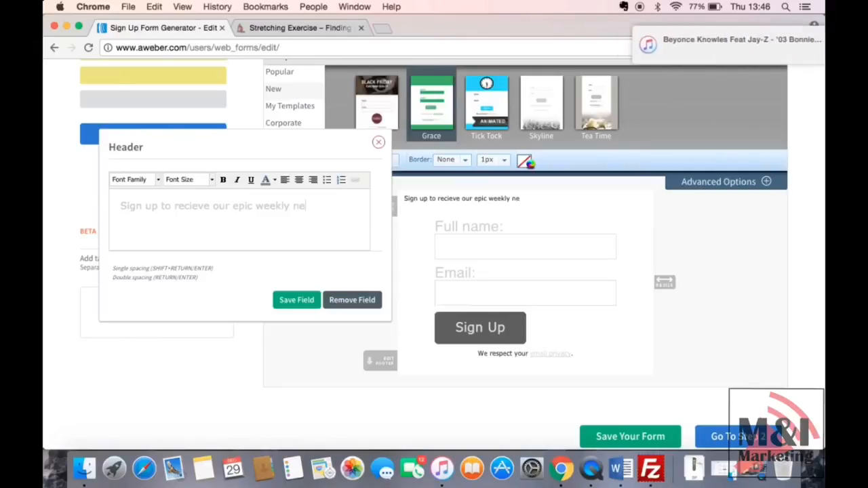
pyautogui.write('wsletter!')
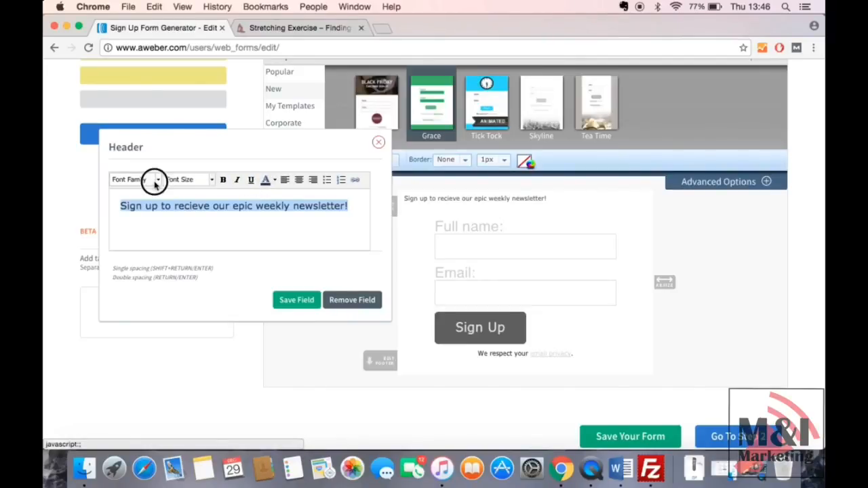
pyautogui.click(212, 179)
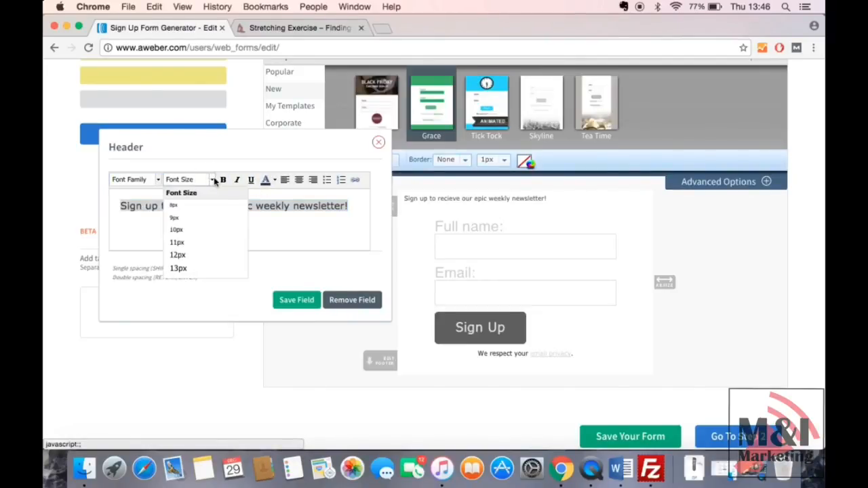
pyautogui.click(178, 269)
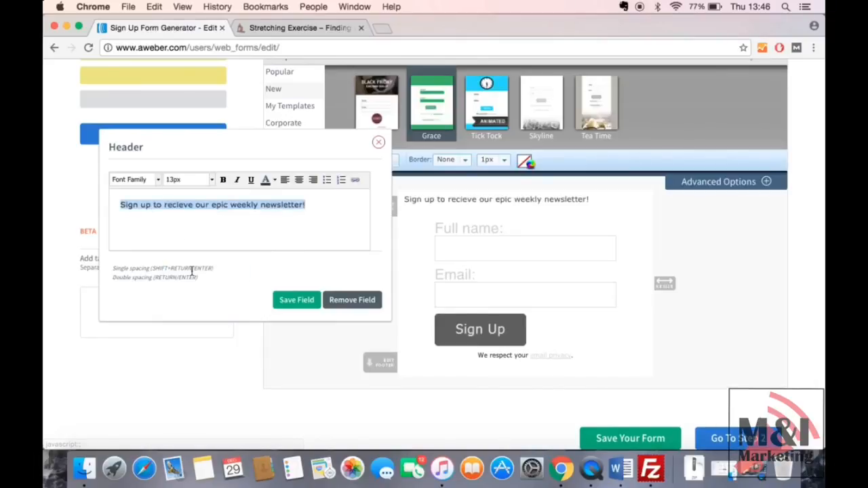
pyautogui.click(299, 179)
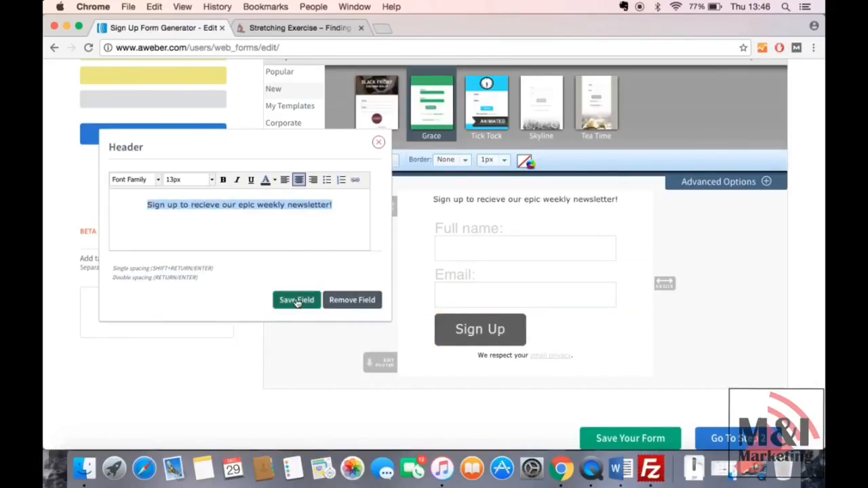
pyautogui.click(295, 299)
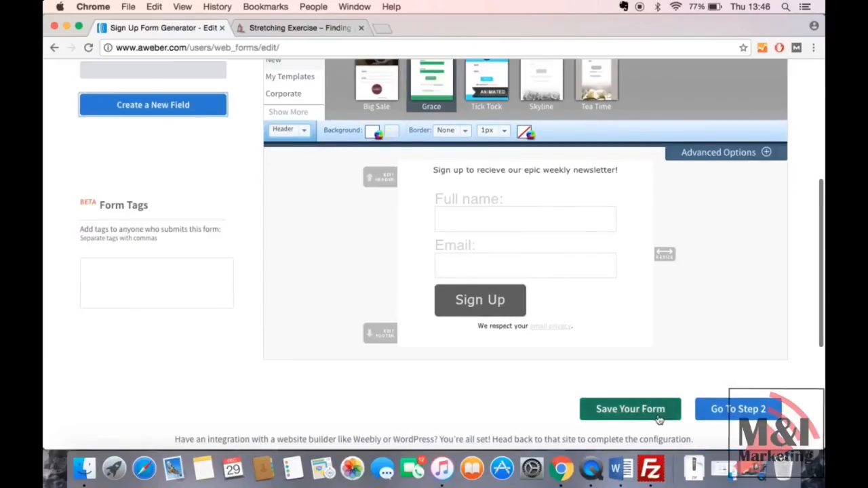
# Name the form Stretching exercise newsletter sign-up and save it to reach the publishing options.
pyautogui.click(743, 409)
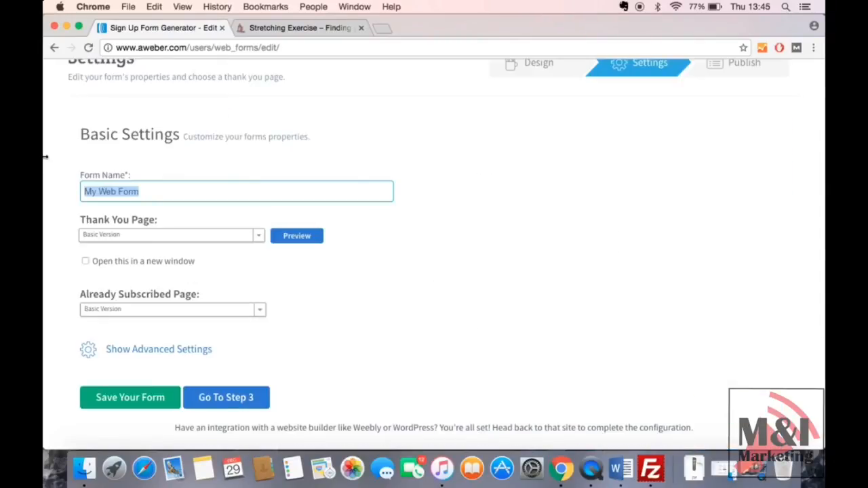
pyautogui.write('Stretching exercise newsletter sign')
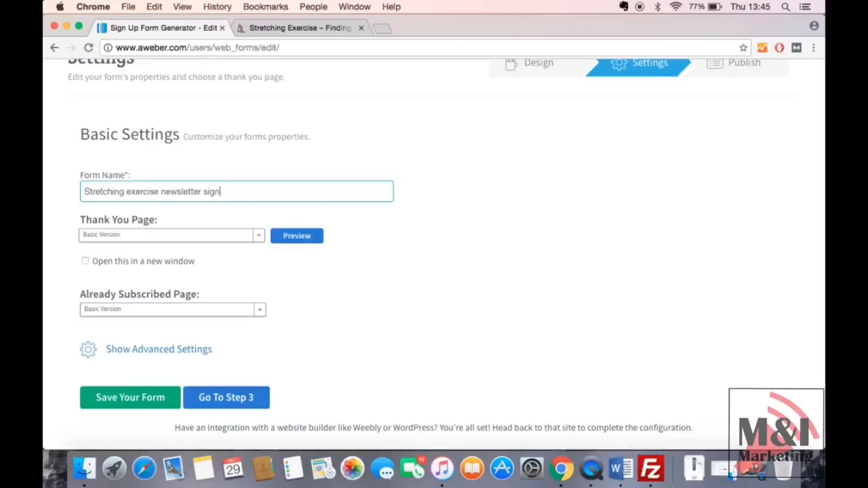
pyautogui.click(225, 398)
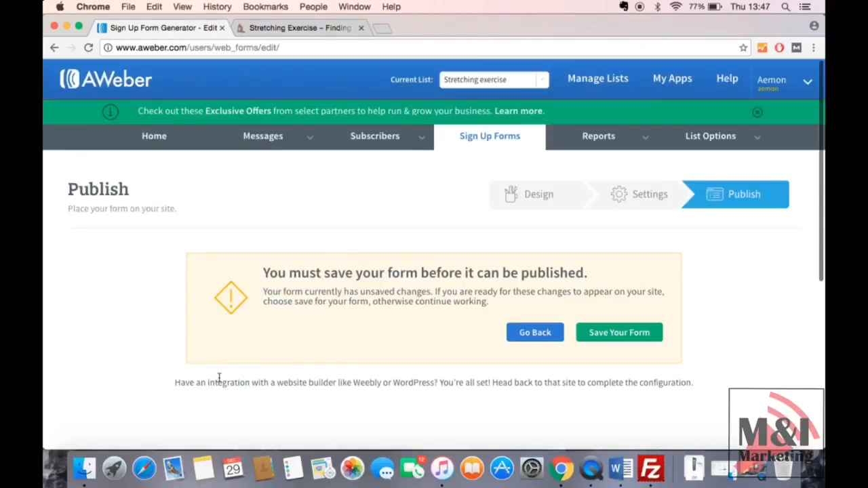
pyautogui.scroll(-3)
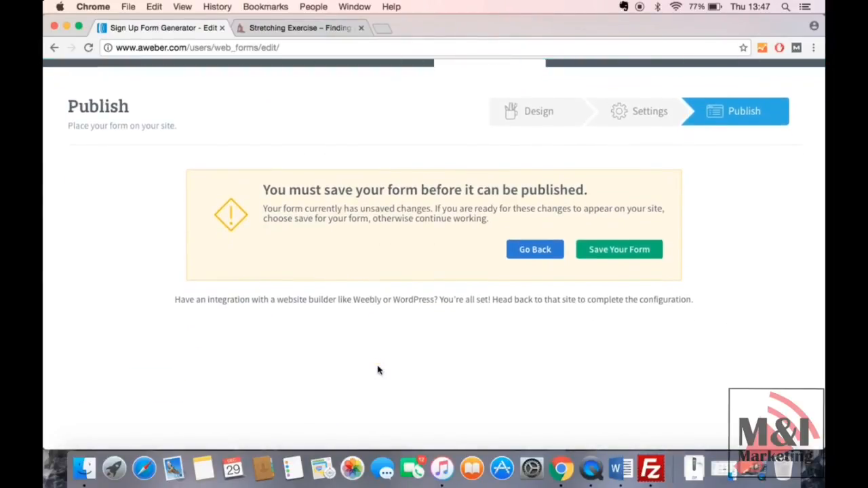
pyautogui.click(618, 249)
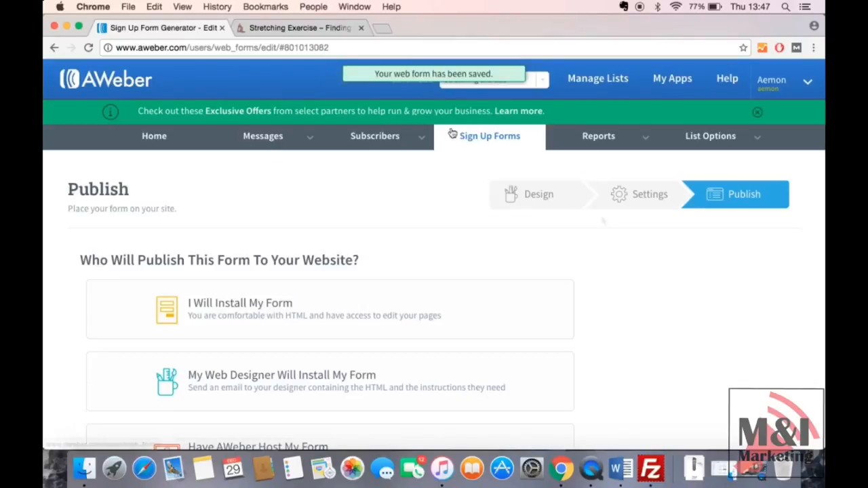
pyautogui.scroll(-3)
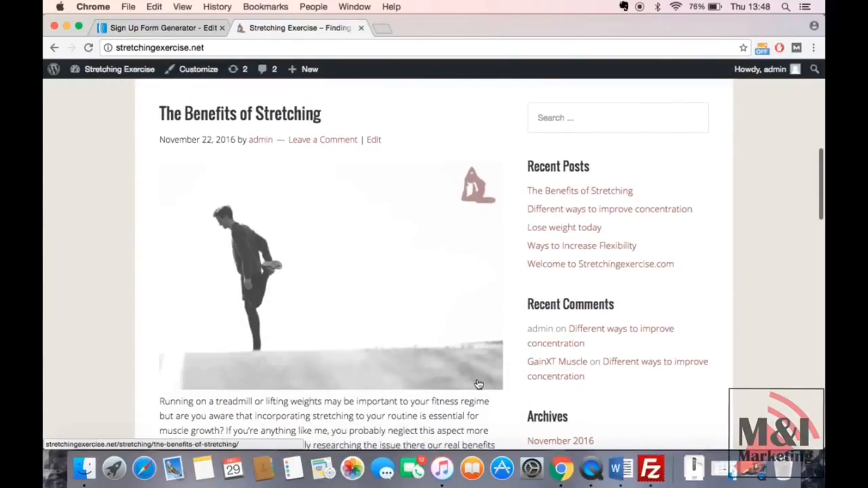
pyautogui.moveTo(334, 160)
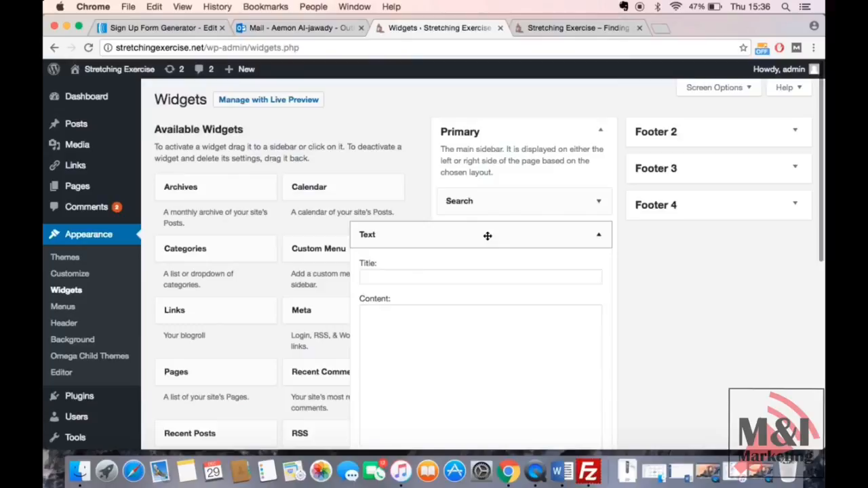
# Title the Text widget Email newsletter, add the form code, save it and check the live site.
pyautogui.click(480, 276)
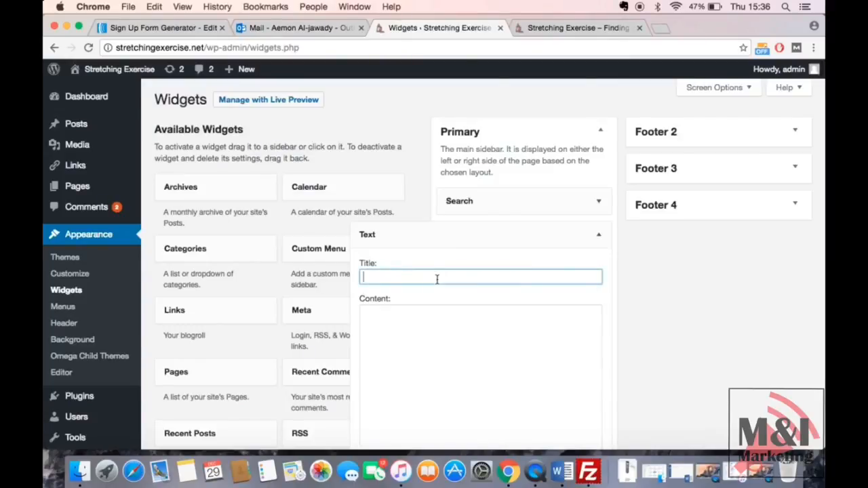
pyautogui.write('Email ne')
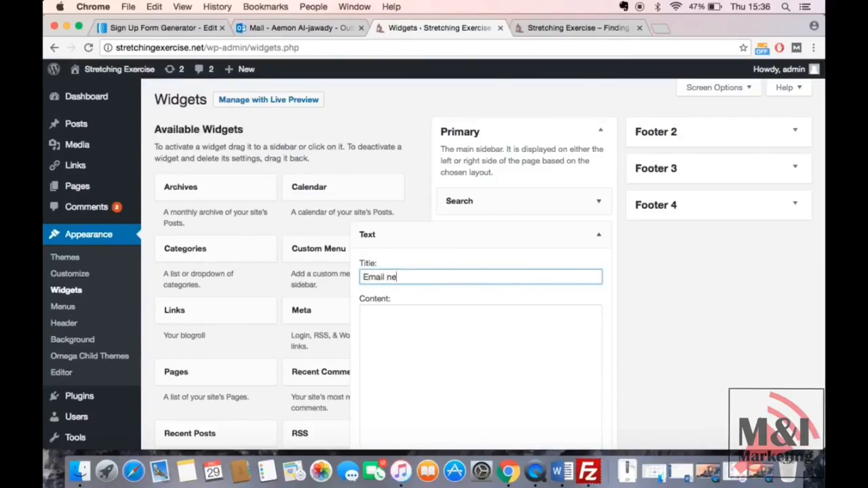
pyautogui.write('wsletter')
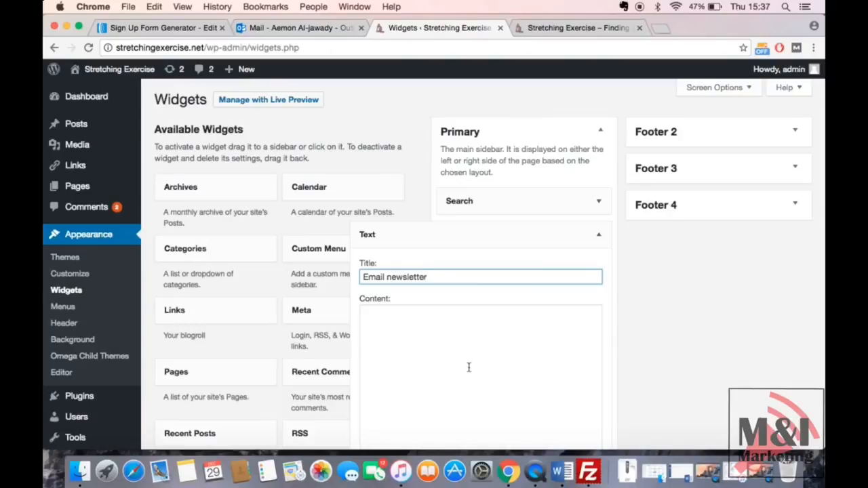
pyautogui.click(469, 366)
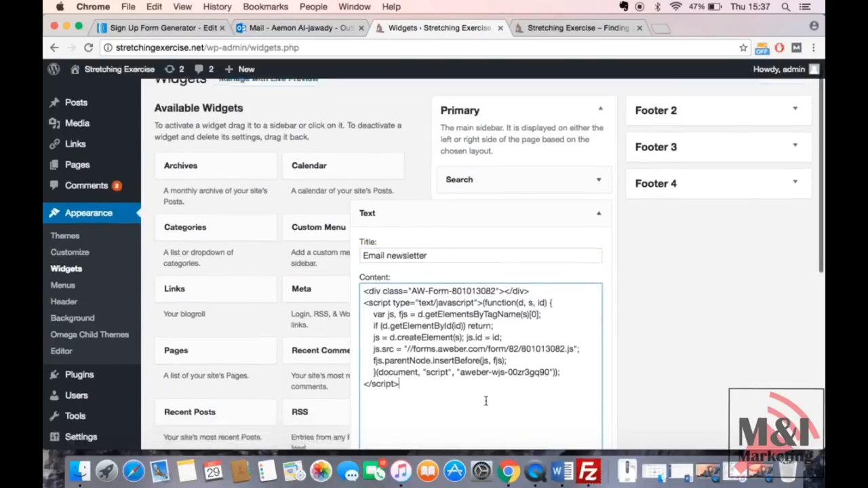
pyautogui.scroll(-3)
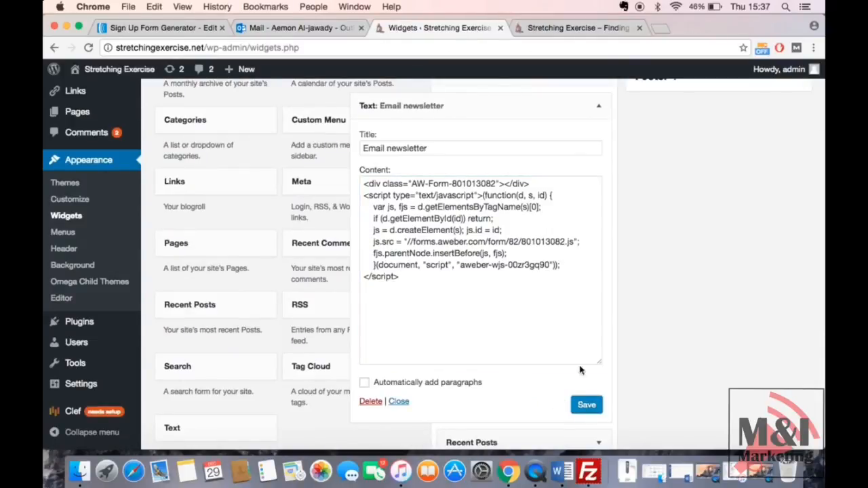
pyautogui.click(585, 404)
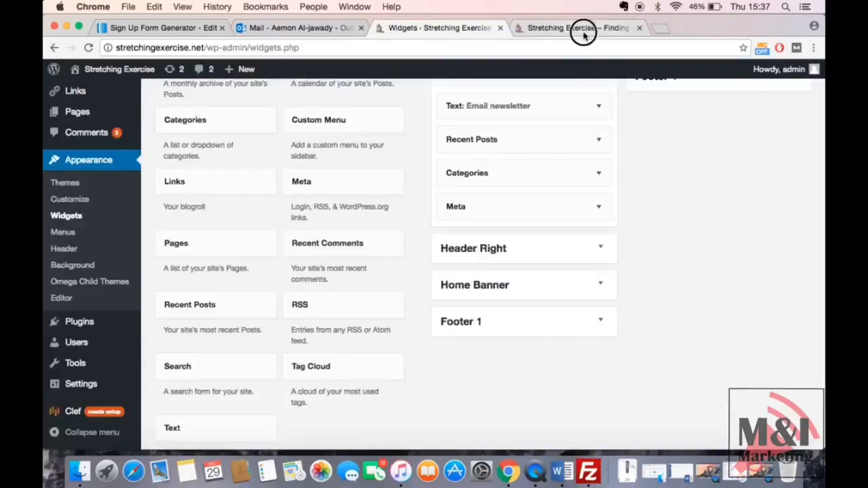
pyautogui.click(580, 27)
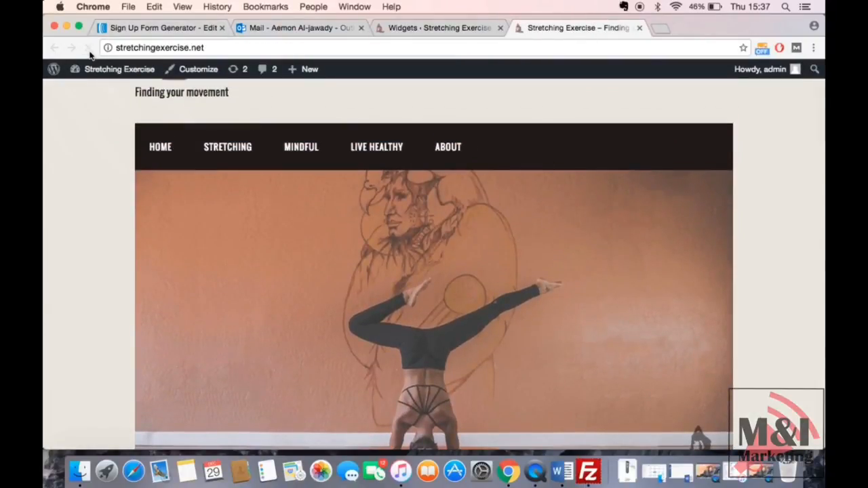
# Submit the sidebar newsletter form with name 'aemon' and an autofilled email address.
pyautogui.scroll(-3)
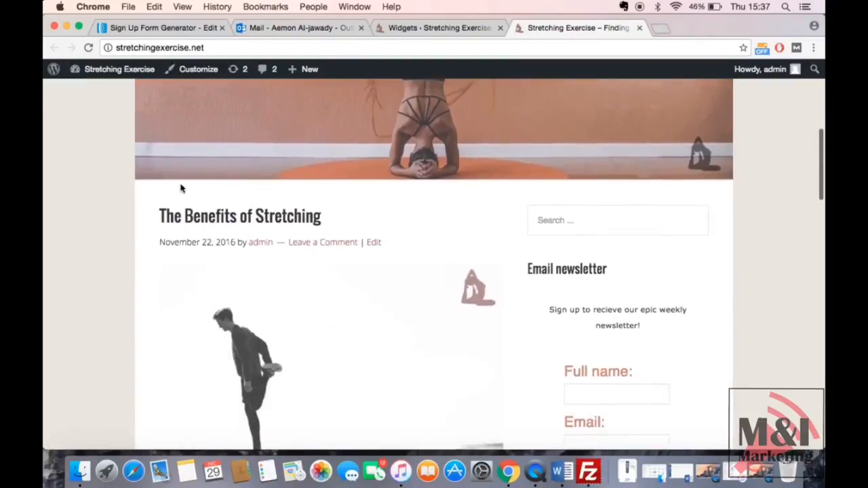
pyautogui.scroll(-3)
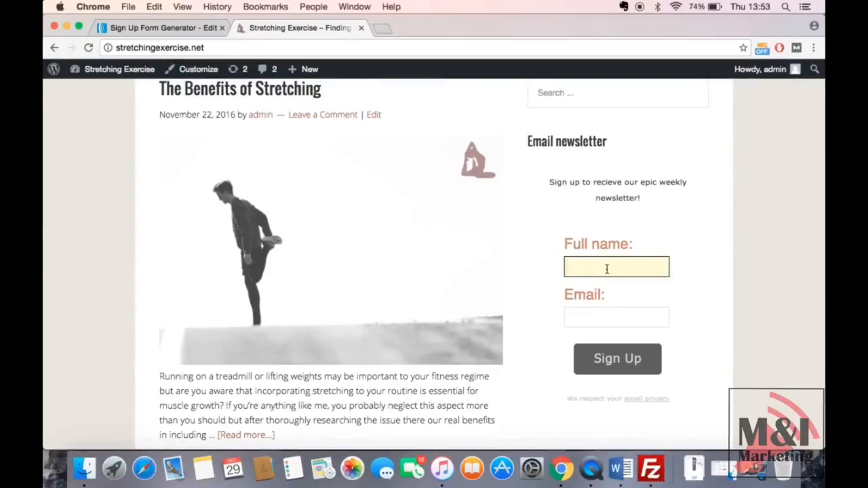
pyautogui.write('aemon')
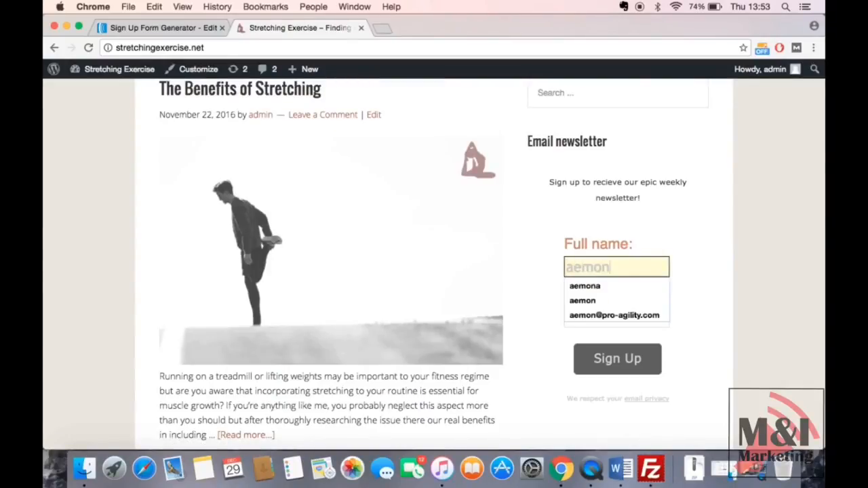
pyautogui.click(616, 318)
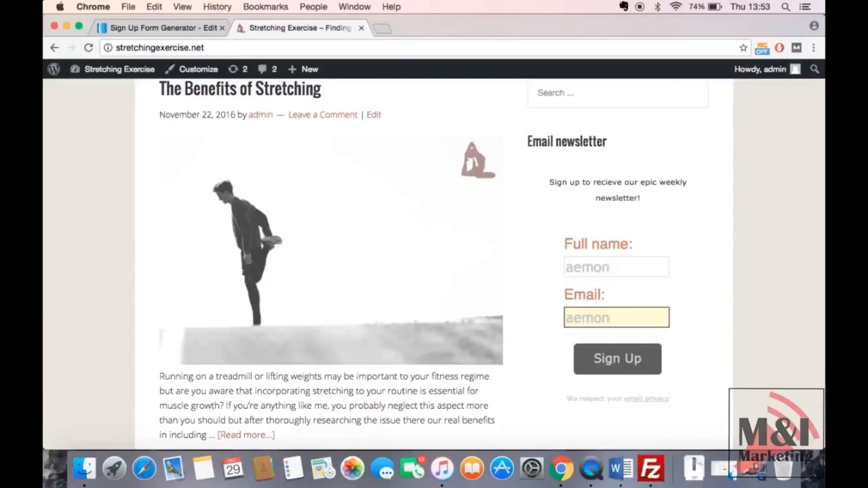
pyautogui.write('a')
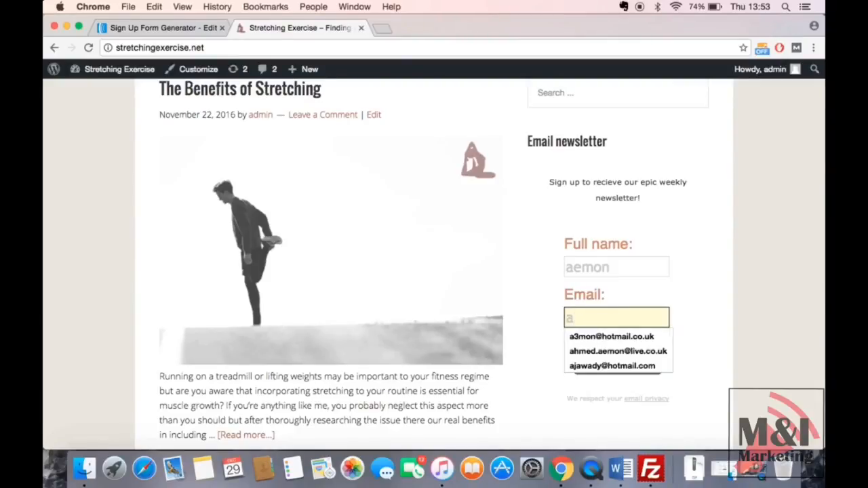
pyautogui.click(608, 336)
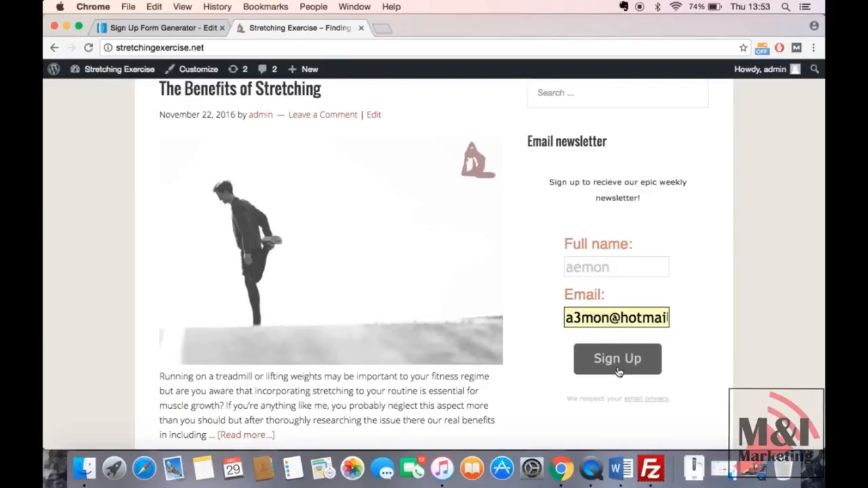
pyautogui.click(617, 358)
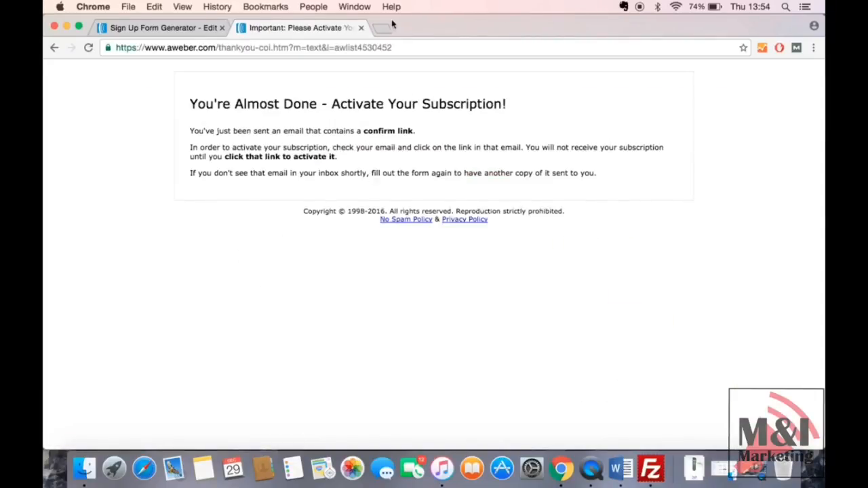
# From hotmail.co.uk's Junk folder, follow the link in AWeber's 'Confirm your subscription' email.
pyautogui.click(392, 25)
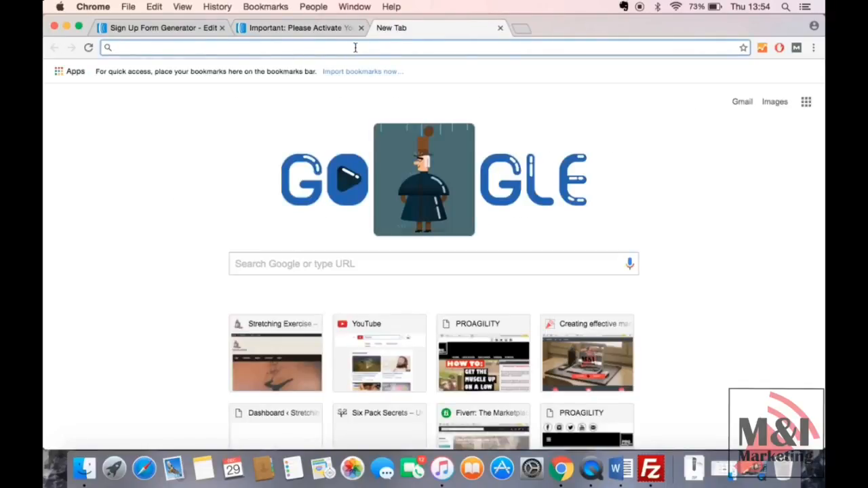
pyautogui.write('www.hotmail.co.uk')
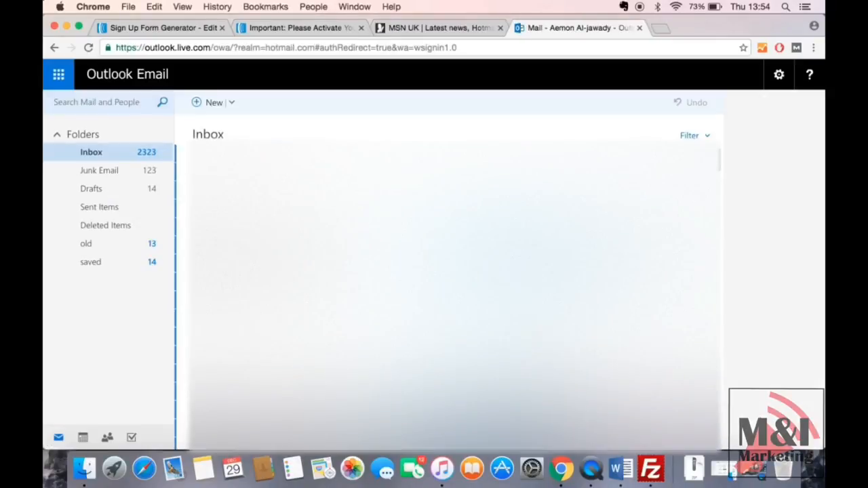
pyautogui.click(100, 171)
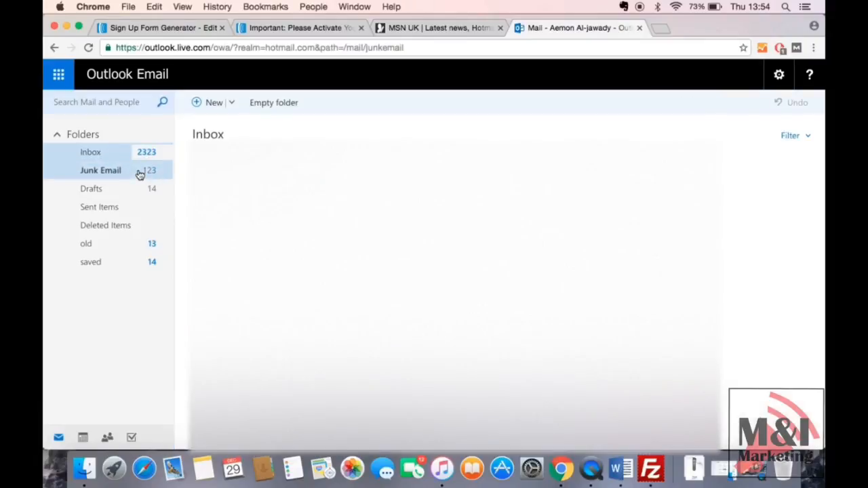
pyautogui.click(100, 171)
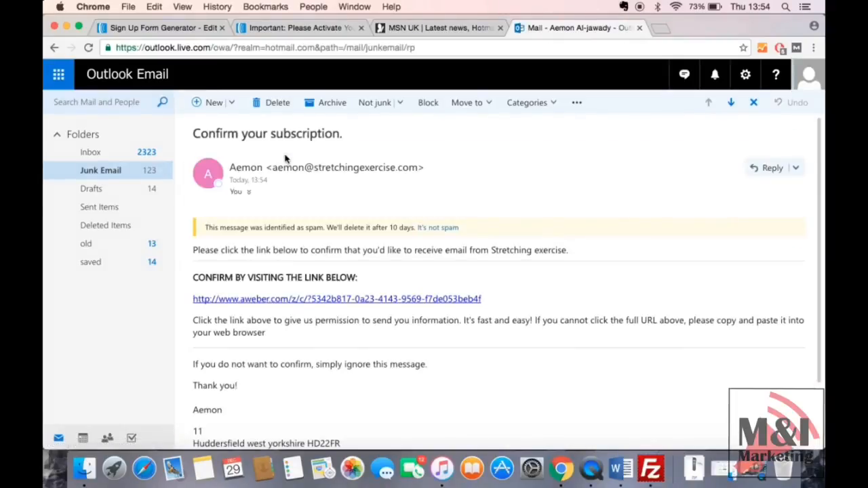
pyautogui.click(336, 299)
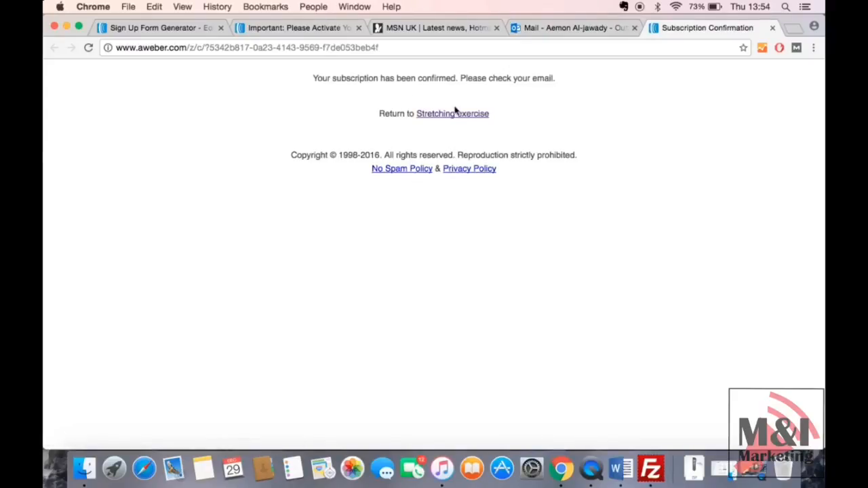
# Follow 'Return to Stretching exercise' and go back to the Sign Up Form Generator.
pyautogui.click(452, 114)
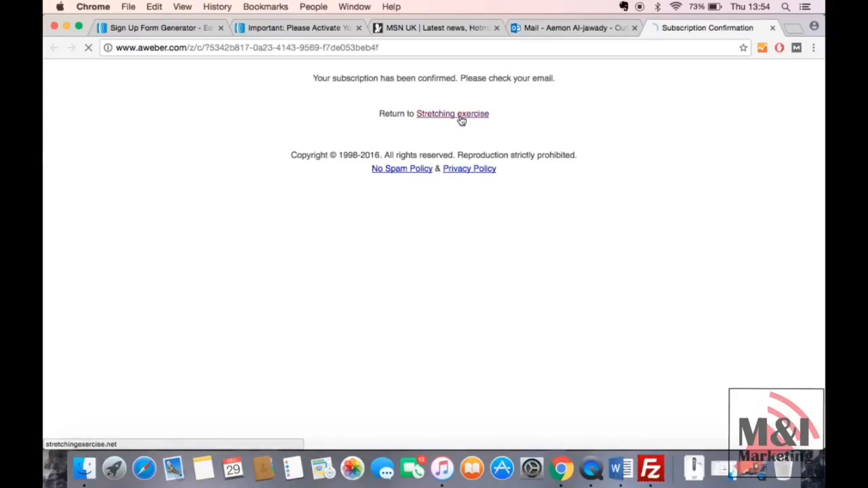
pyautogui.click(452, 114)
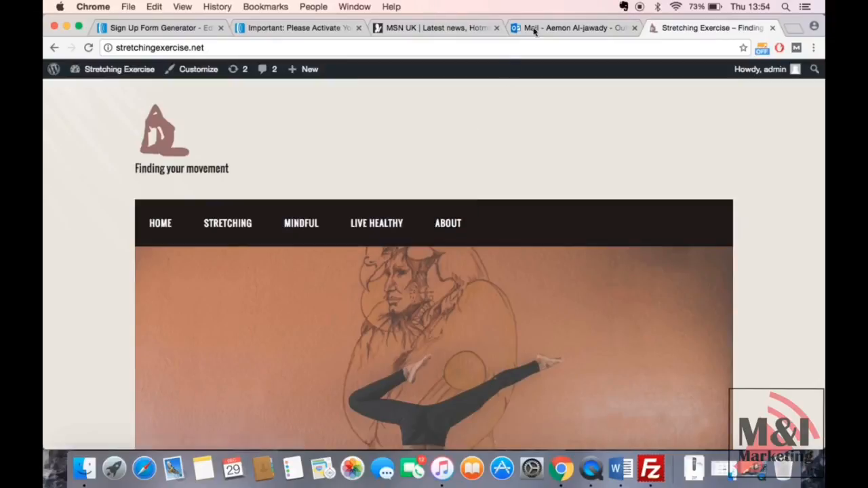
pyautogui.click(156, 28)
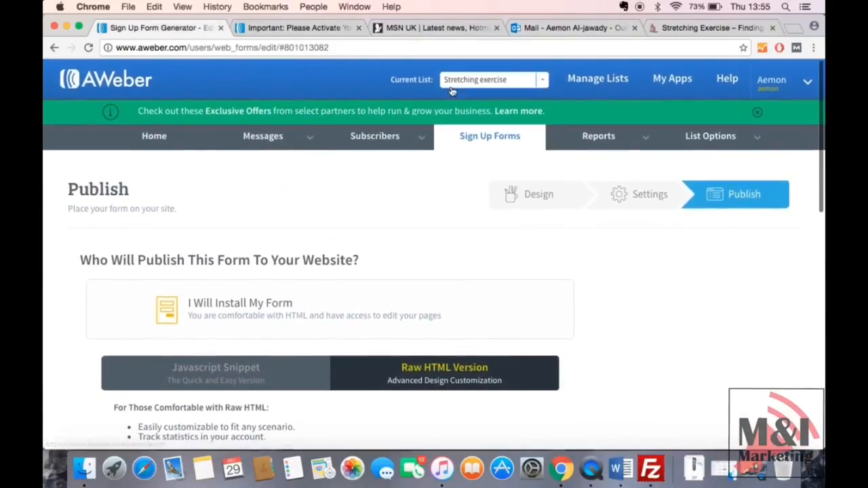
# Check the Stretching exercise list via Manage Lists, then view Home's Subscriber Stats showing 1 today.
pyautogui.click(597, 77)
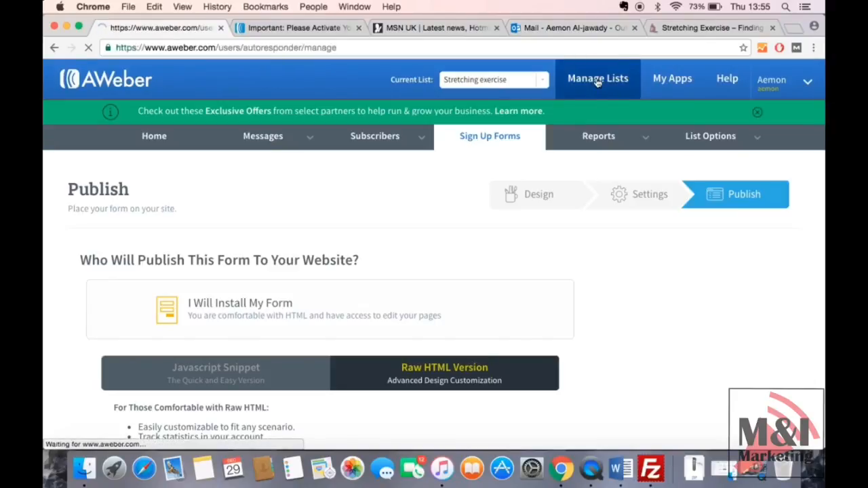
pyautogui.click(596, 79)
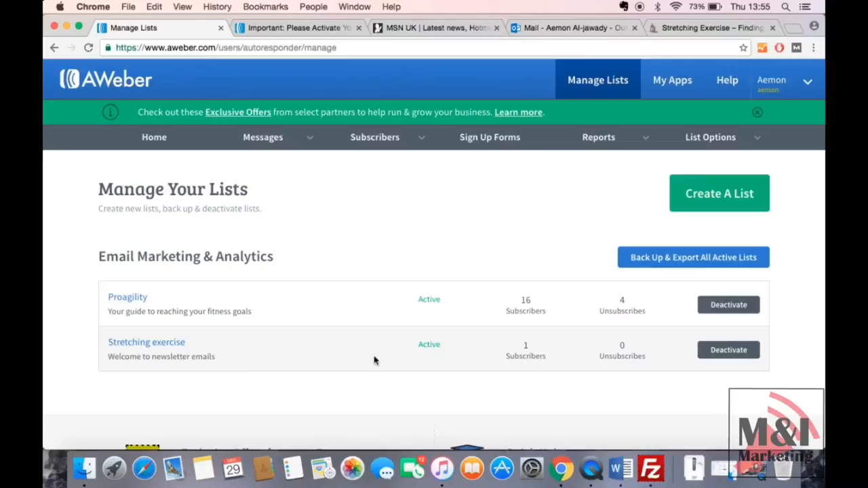
pyautogui.click(146, 341)
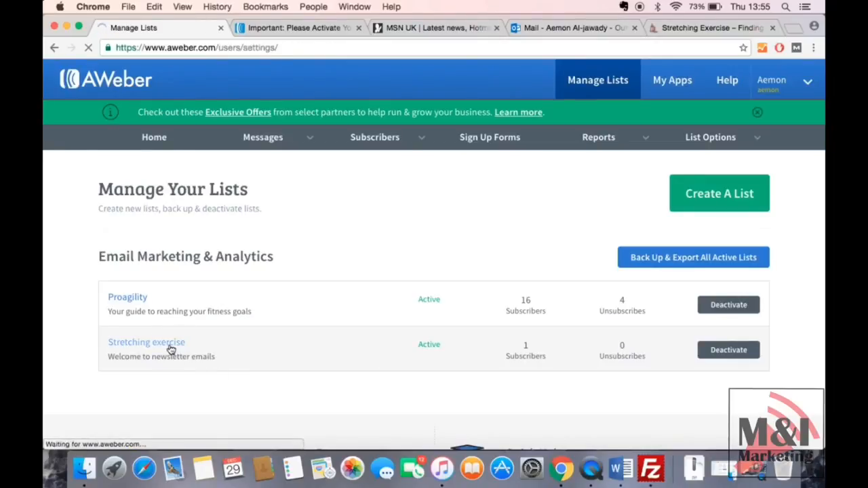
pyautogui.click(147, 341)
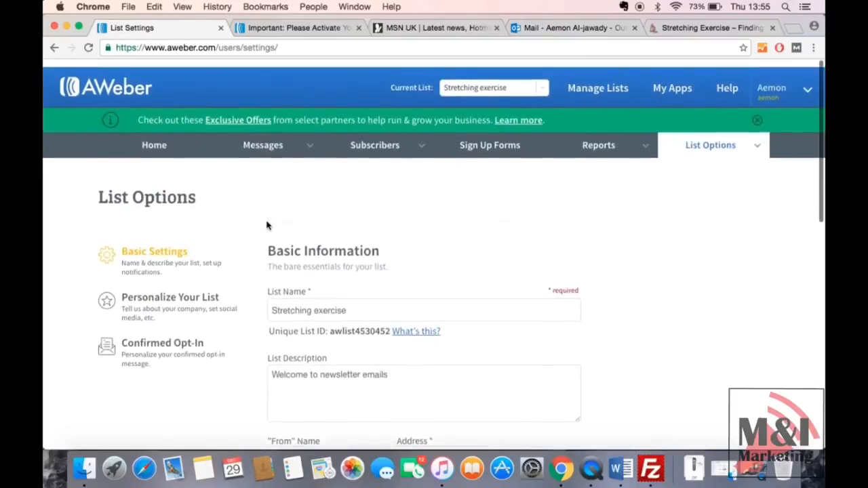
pyautogui.click(374, 142)
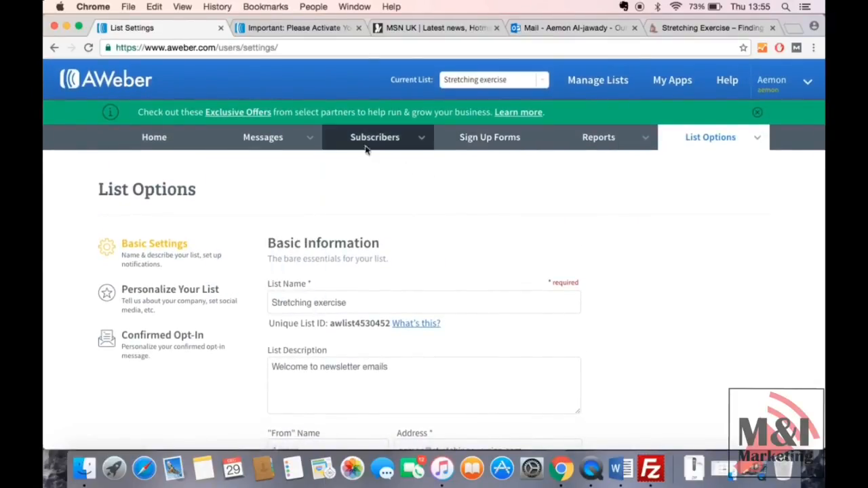
pyautogui.click(154, 137)
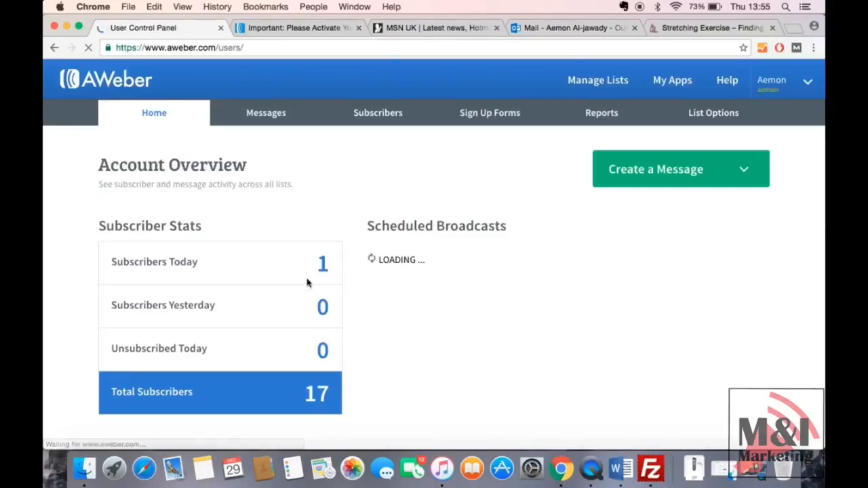